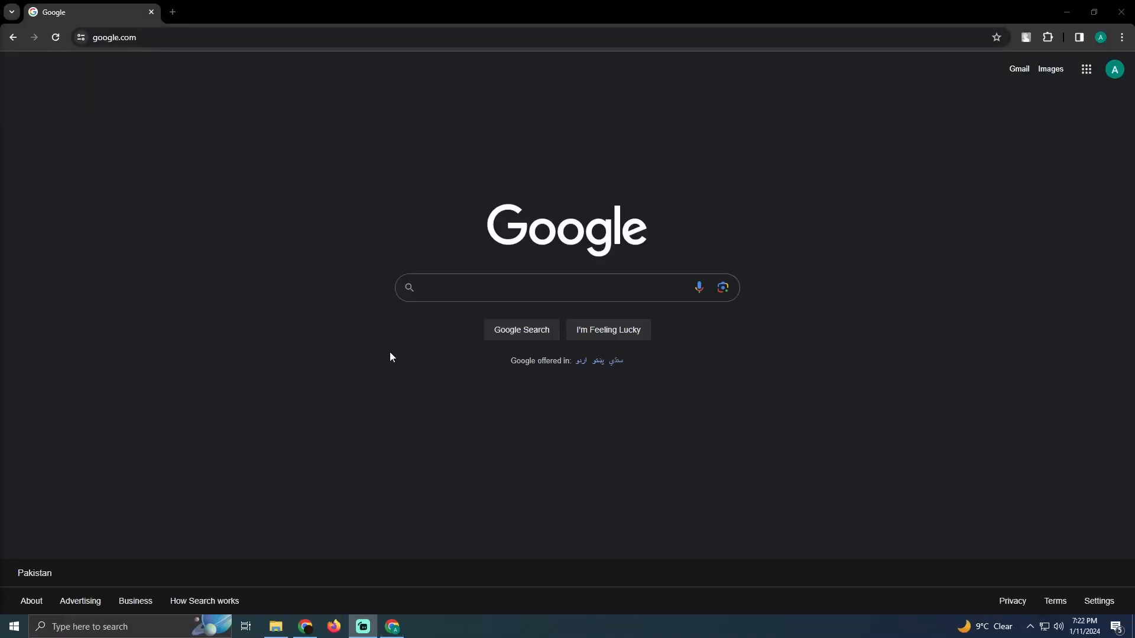
pyautogui.moveTo(490, 251)
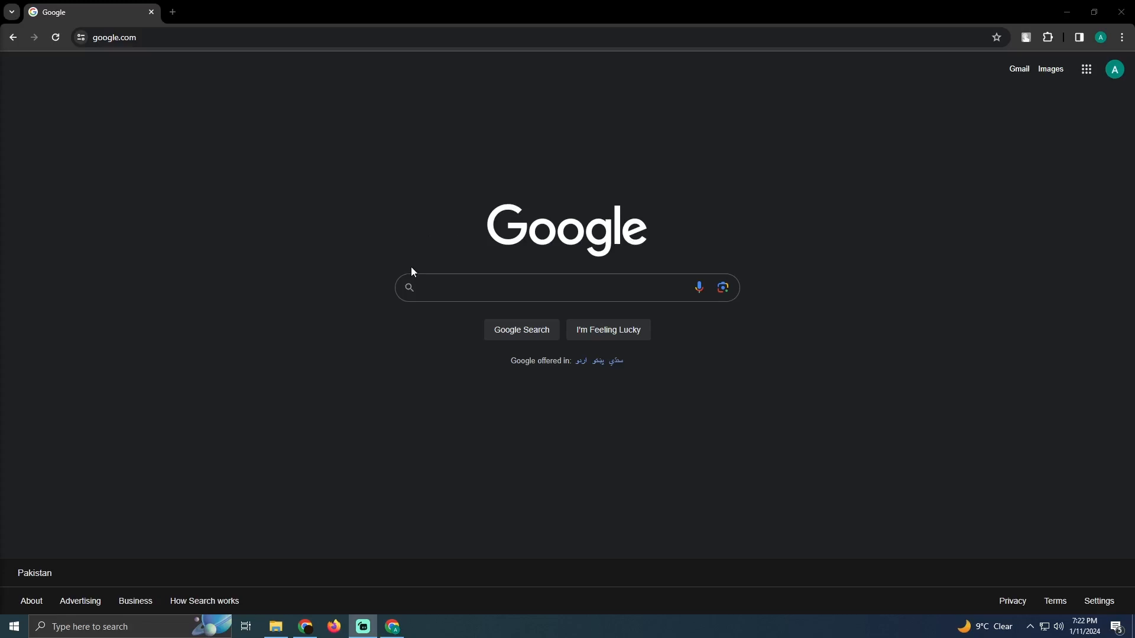
pyautogui.moveTo(471, 284)
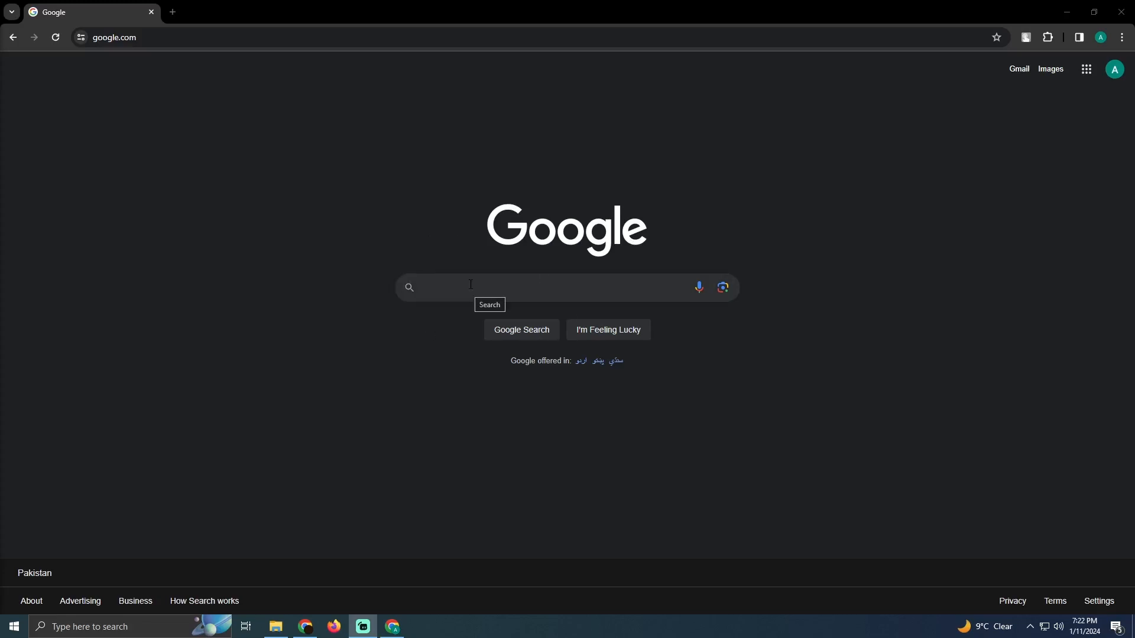
pyautogui.write('mercari.com')
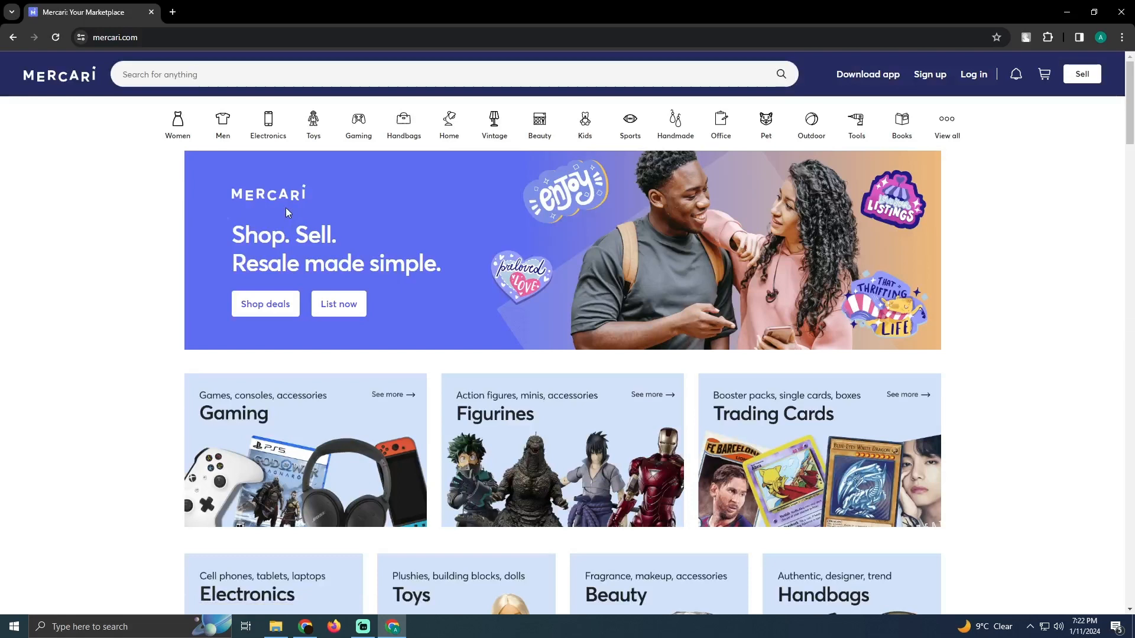
pyautogui.moveTo(294, 203)
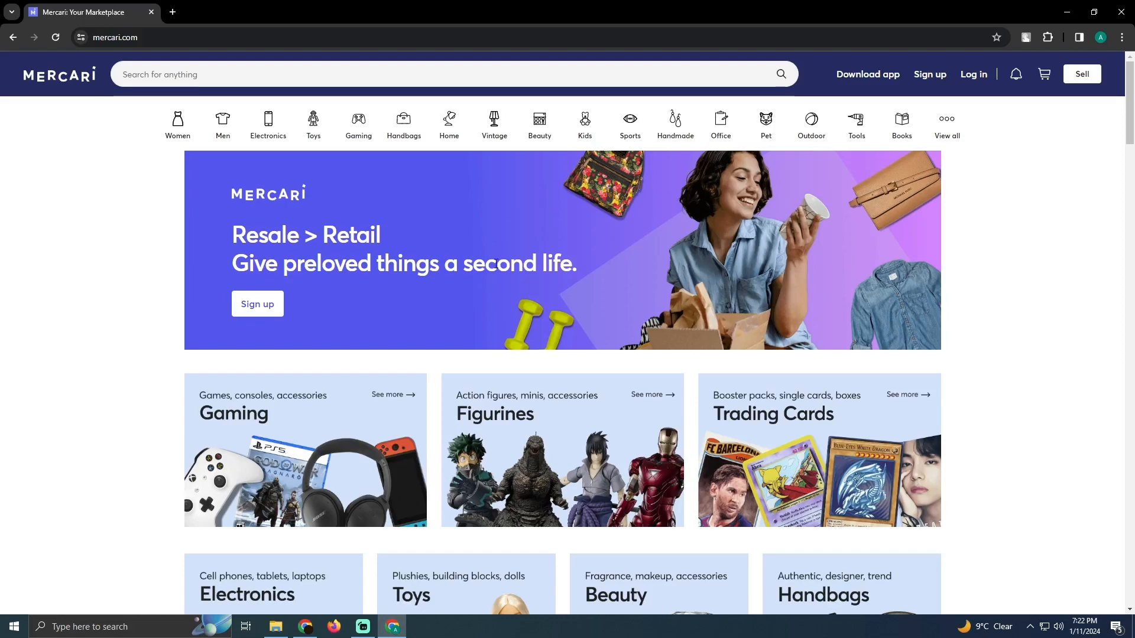
pyautogui.scroll(-3)
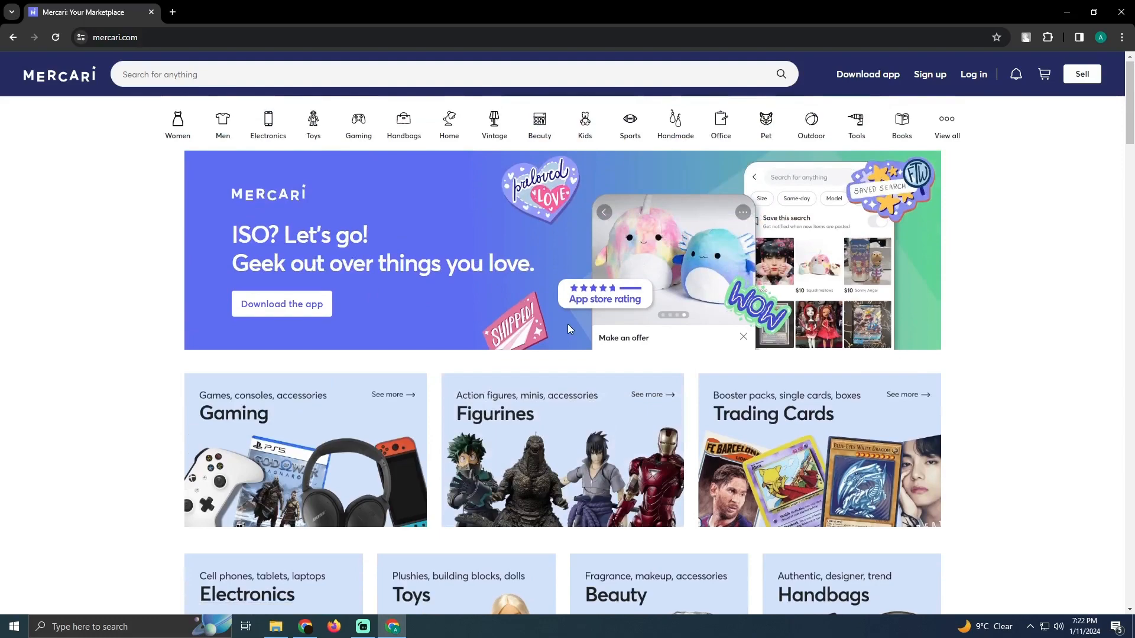
pyautogui.scroll(-3)
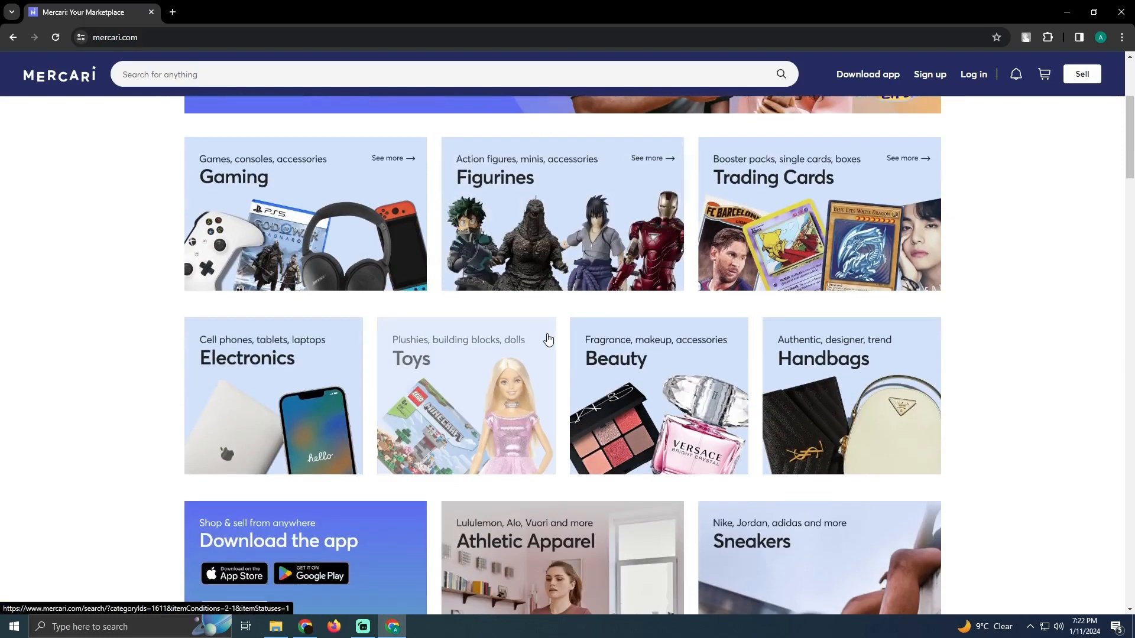
pyautogui.scroll(-3)
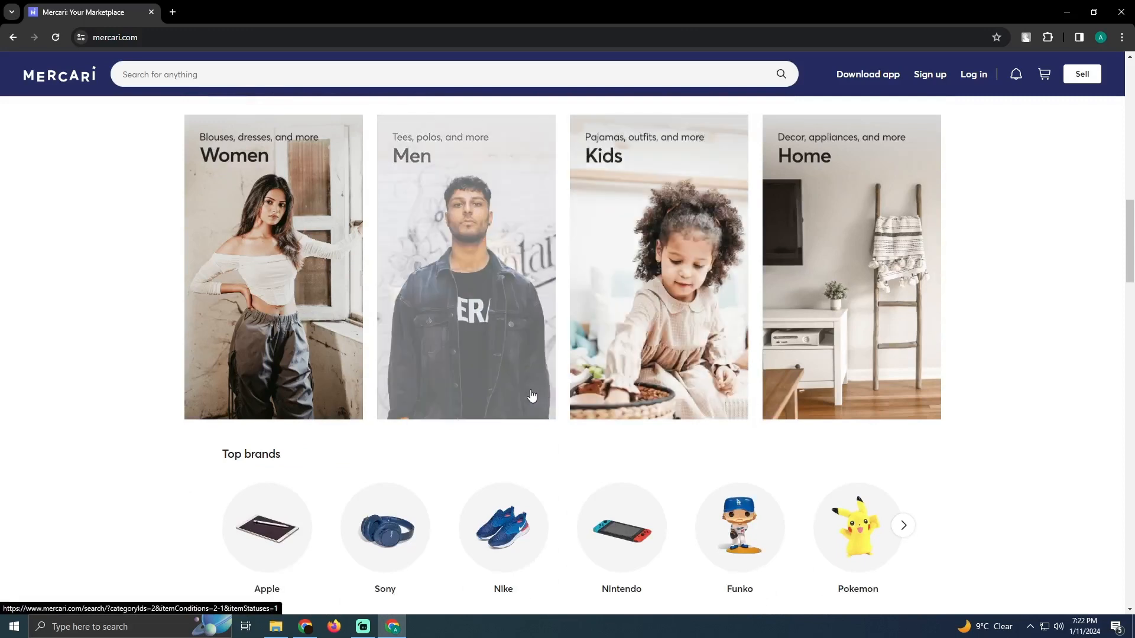
pyautogui.moveTo(480, 417)
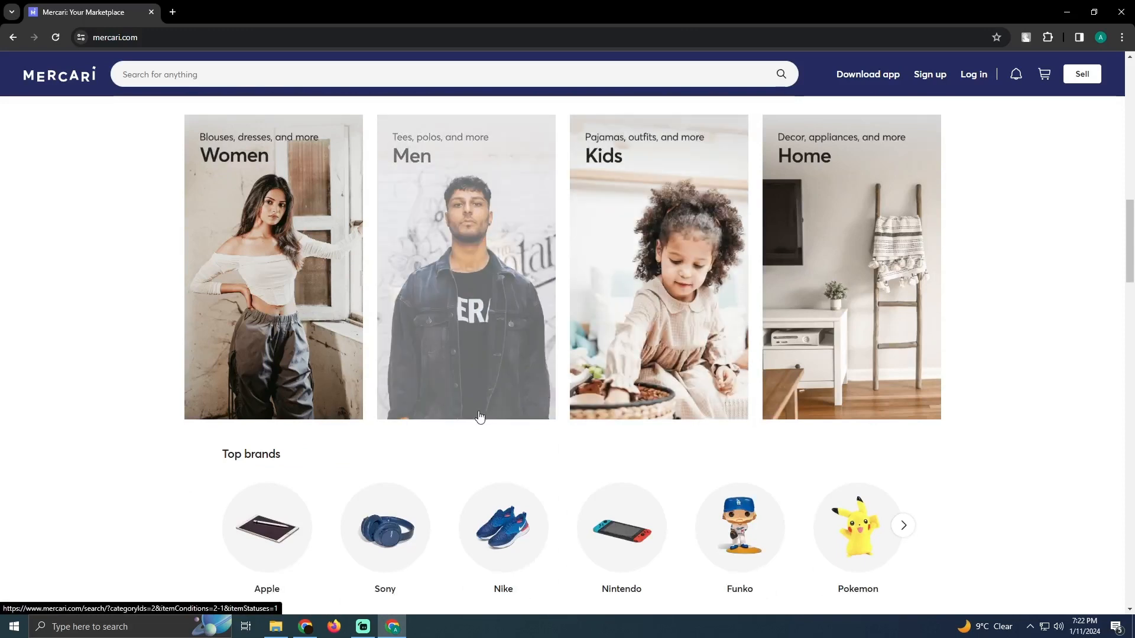
pyautogui.moveTo(125, 352)
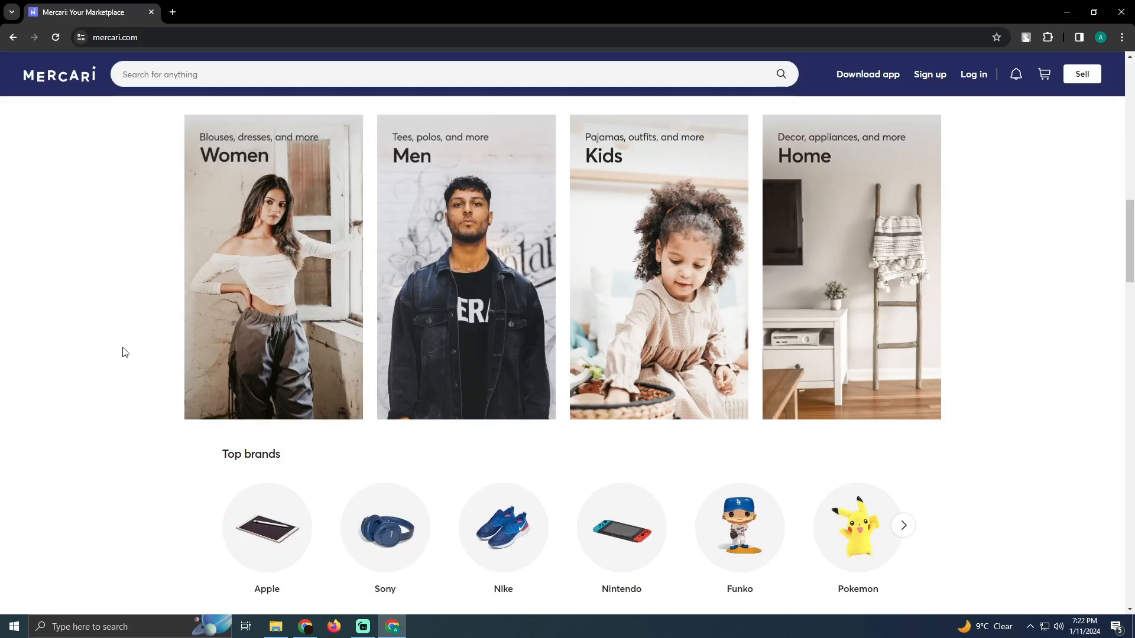